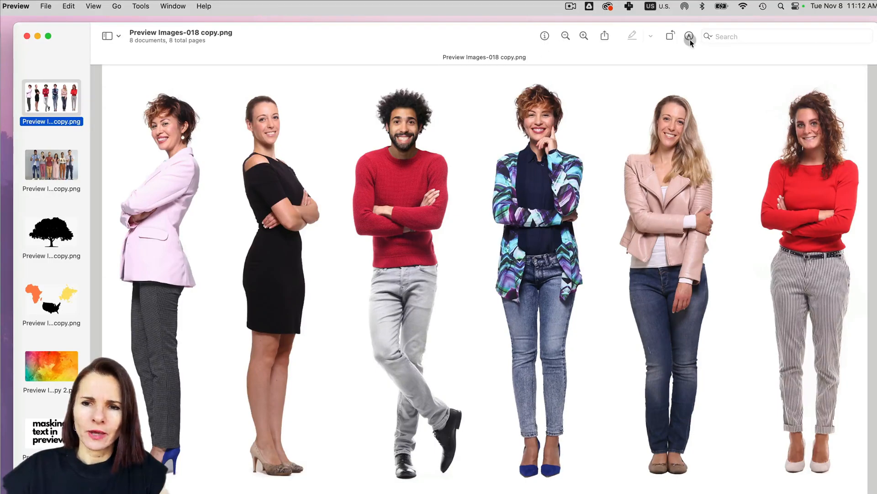
Show the Markup toolbar and pick the Instant Alpha tool for the six-person photo
left_click(689, 36)
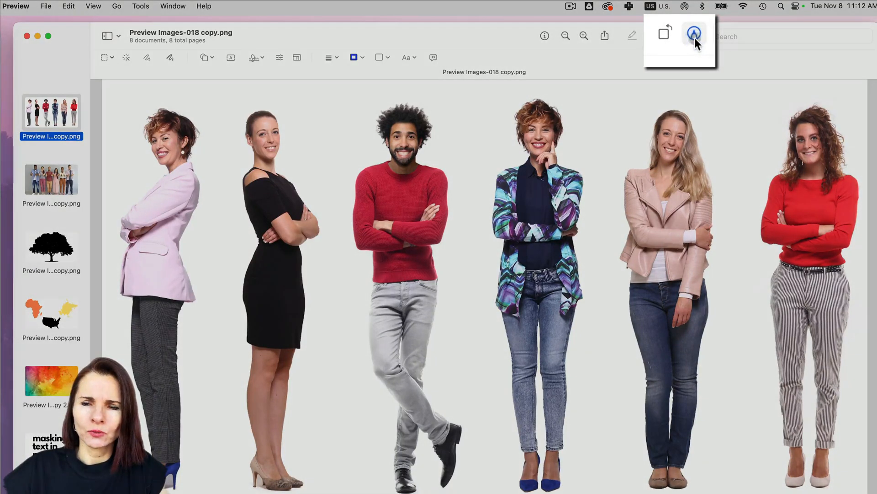
mouse_move(693, 35)
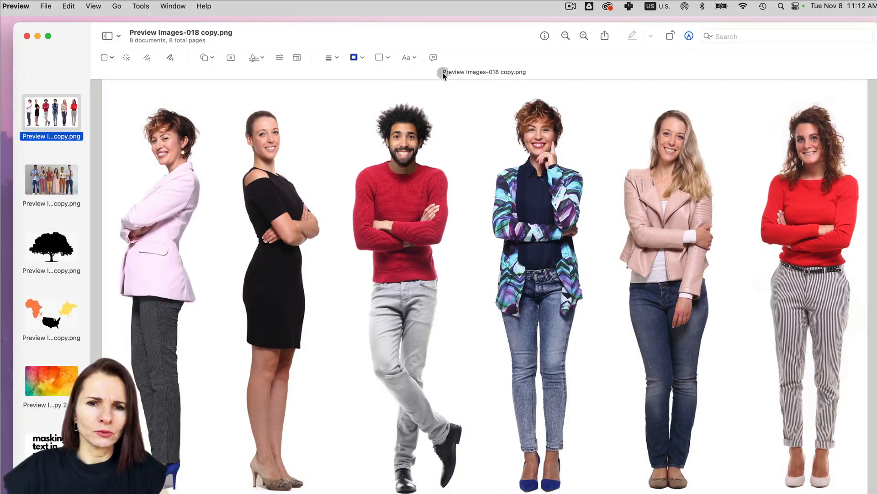
left_click(126, 57)
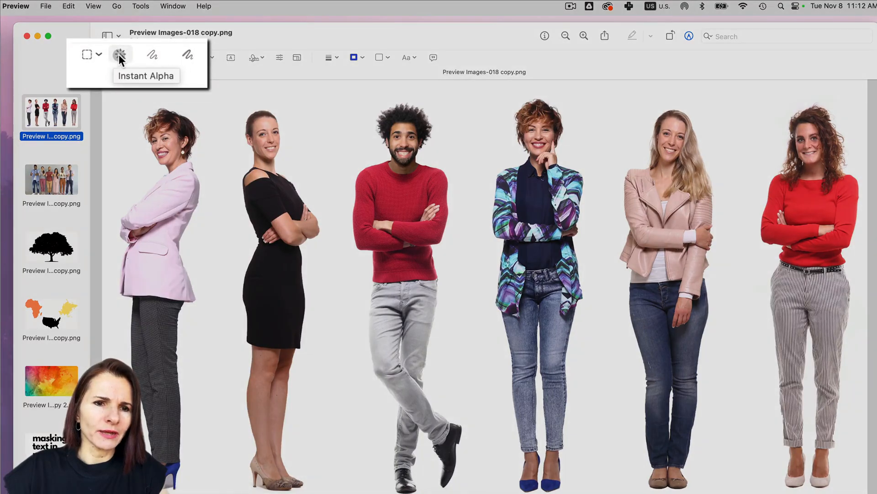
mouse_move(130, 62)
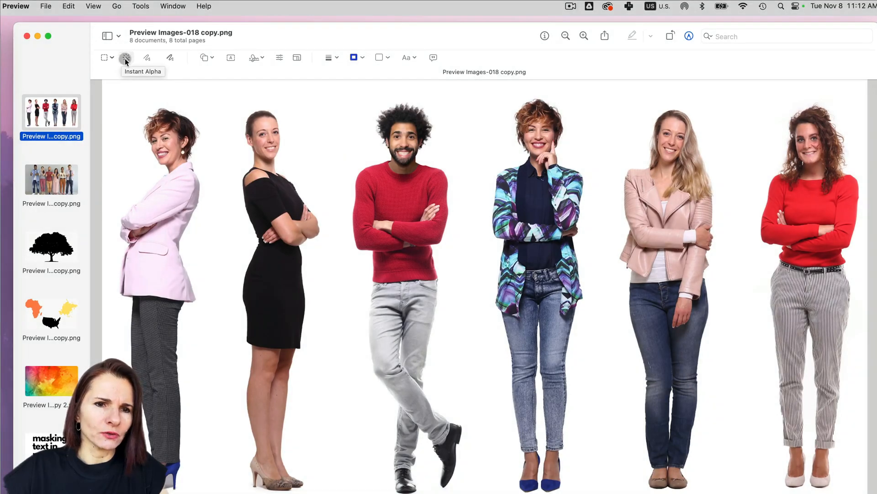
Remove the white background with Instant Alpha, leaving the six people on transparency
left_click(124, 58)
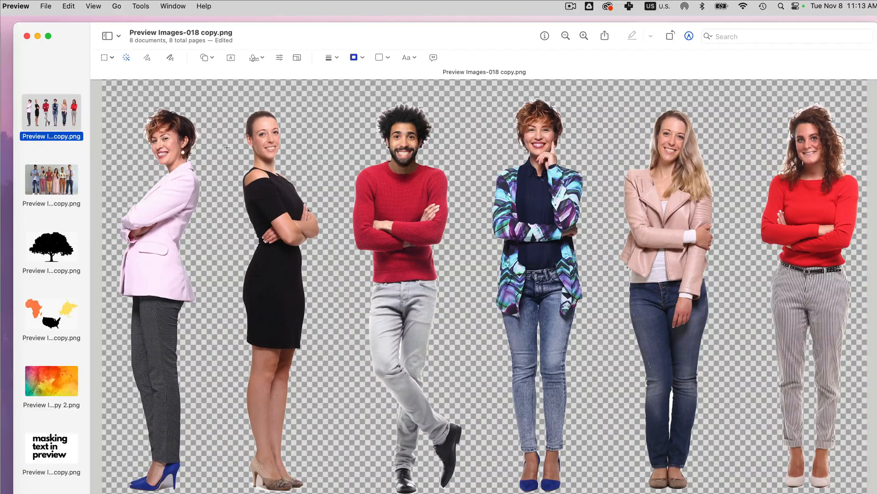
Switch to the thumbs-up photo, fit it to the window and cut away the grey wall with Instant Alpha
left_click(51, 179)
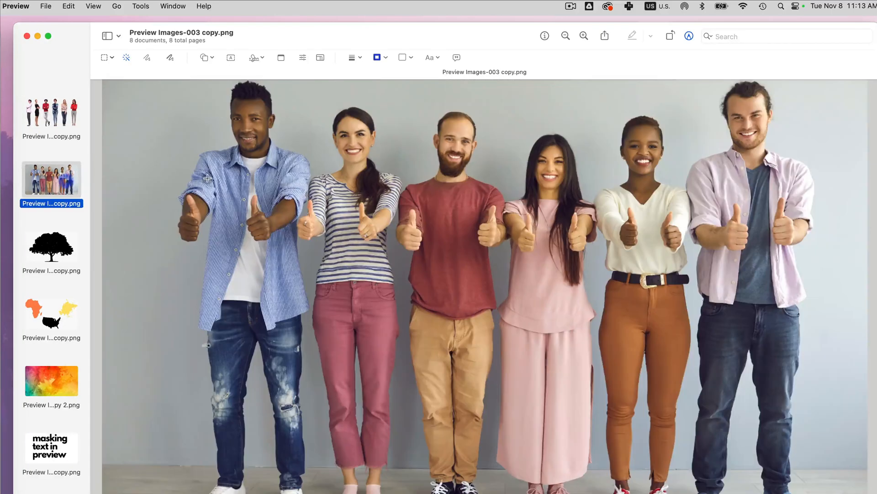
left_click(565, 36)
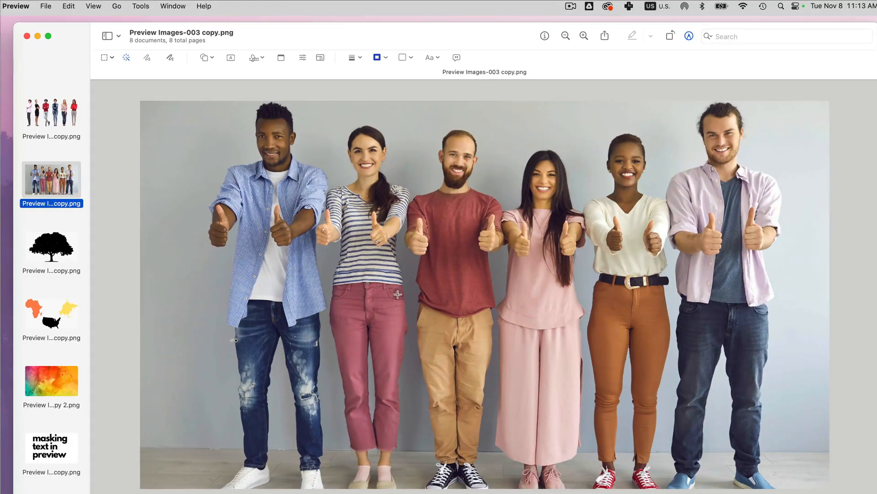
mouse_move(646, 115)
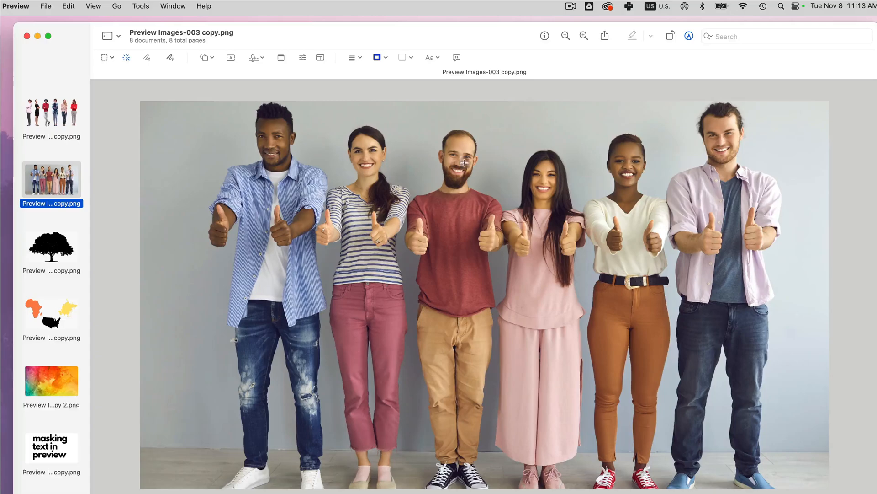
mouse_move(196, 160)
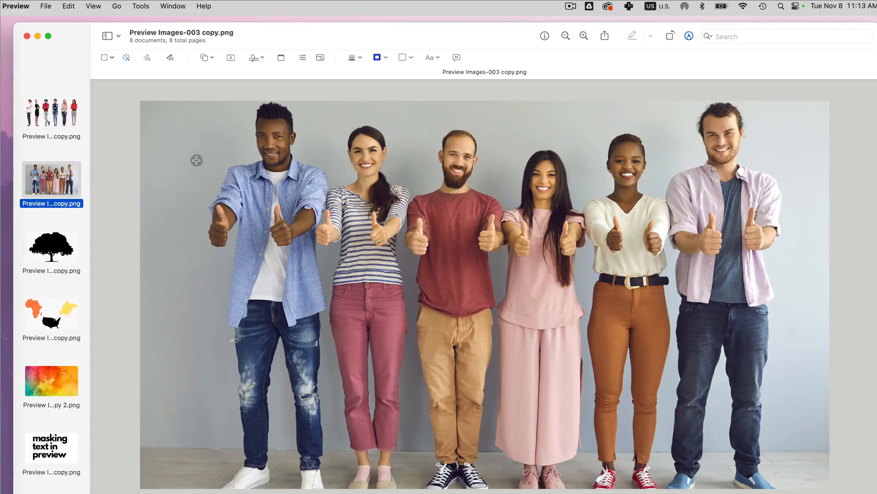
left_click(125, 57)
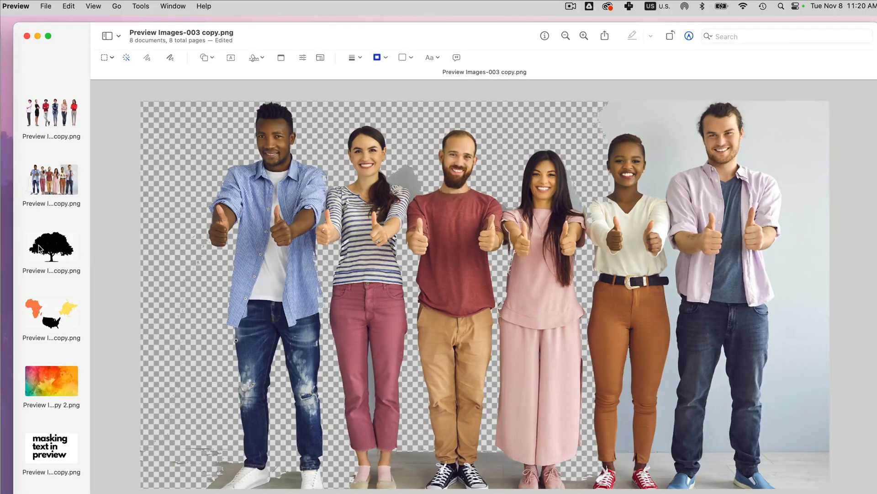
Try cutting out the black tree via Instant Alpha and Invert Selection, then undo to leave it intact
left_click(52, 247)
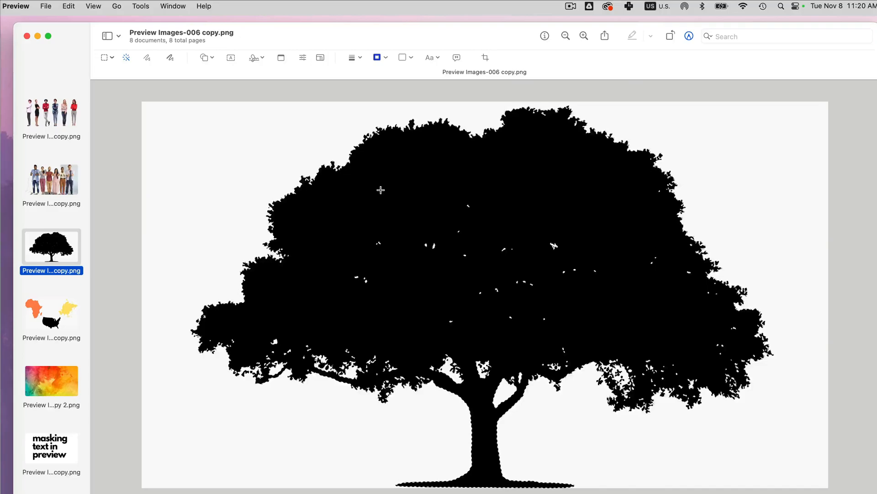
mouse_move(397, 159)
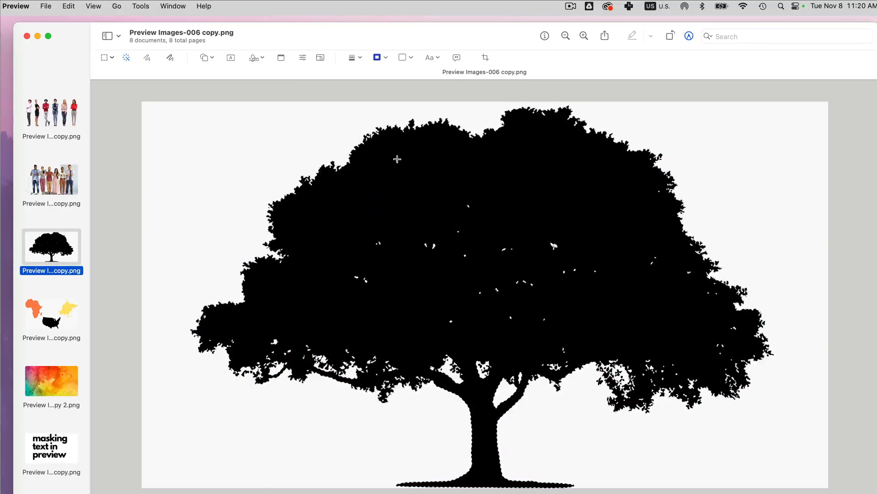
key("cmd+backspace")
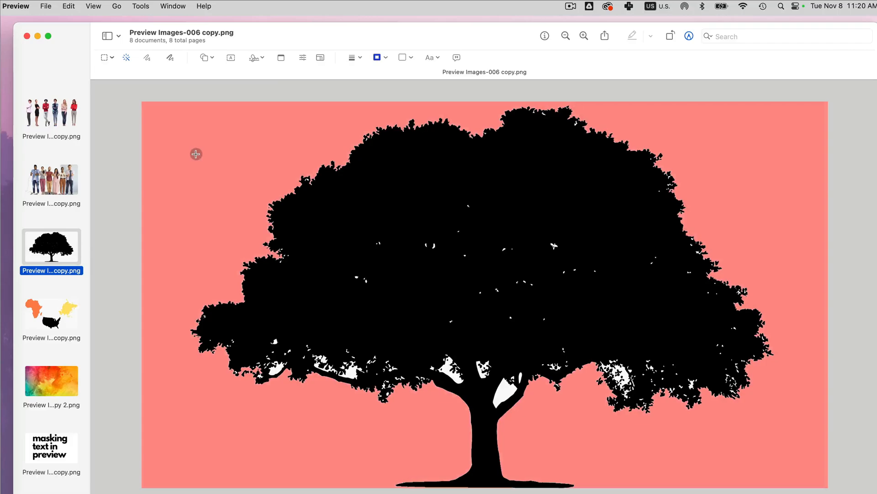
left_click(68, 5)
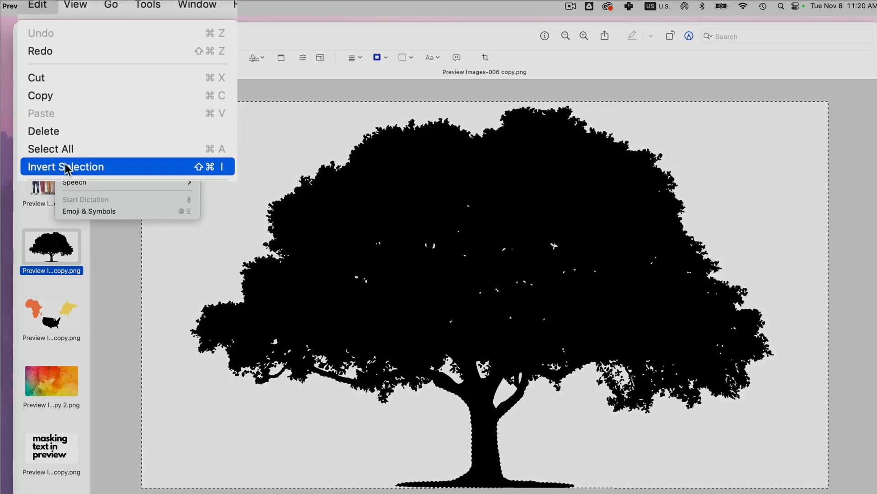
left_click(66, 166)
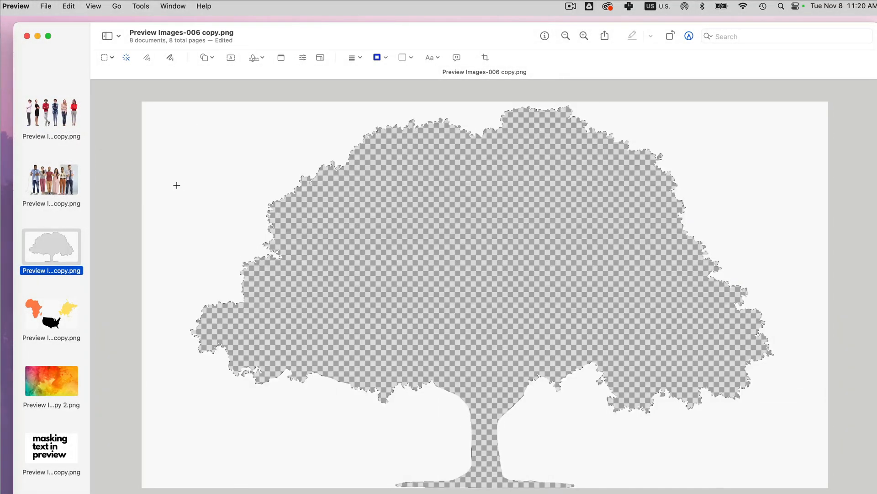
key("cmd+z")
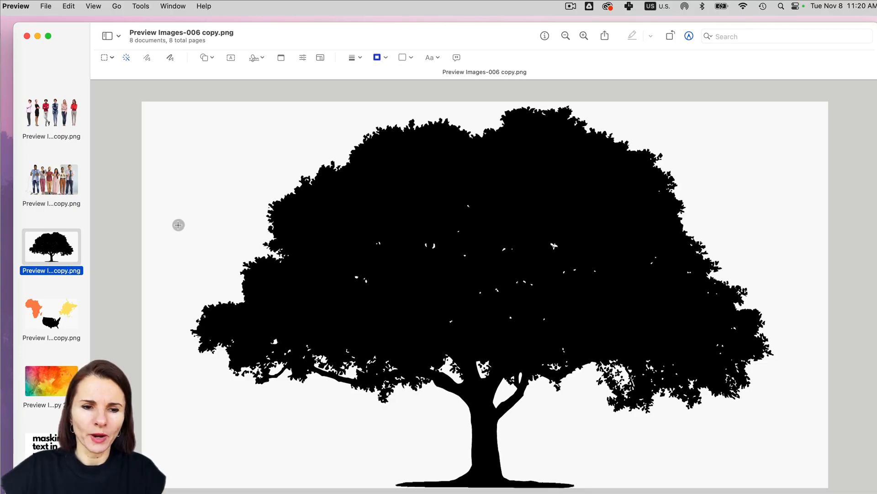
Cut Africa, Asia and the United States to transparency in the map image with Instant Alpha
left_click(51, 314)
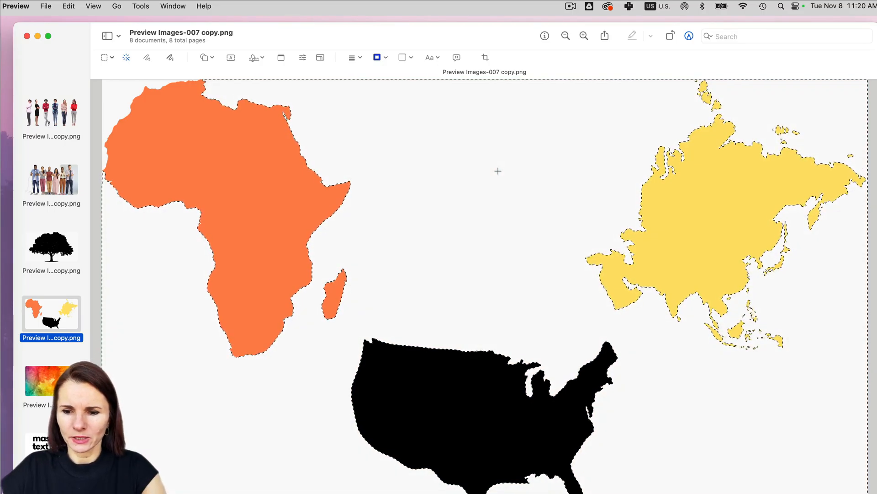
key("cmd+z")
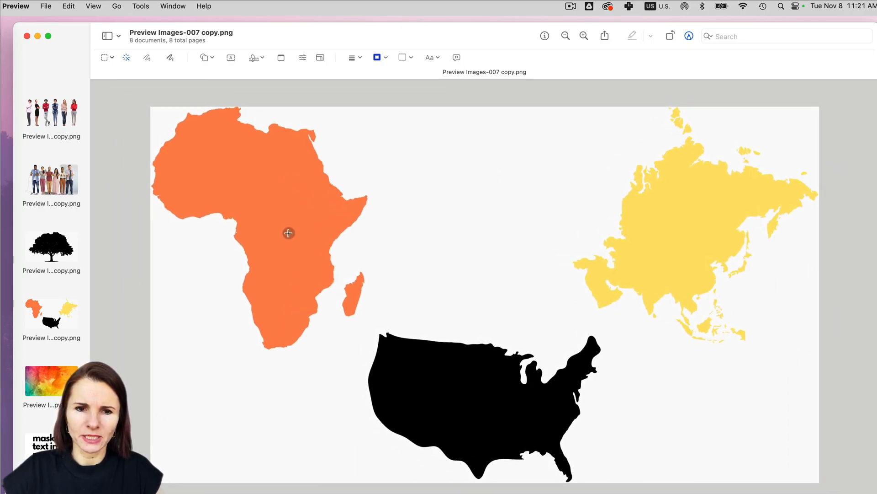
mouse_move(442, 192)
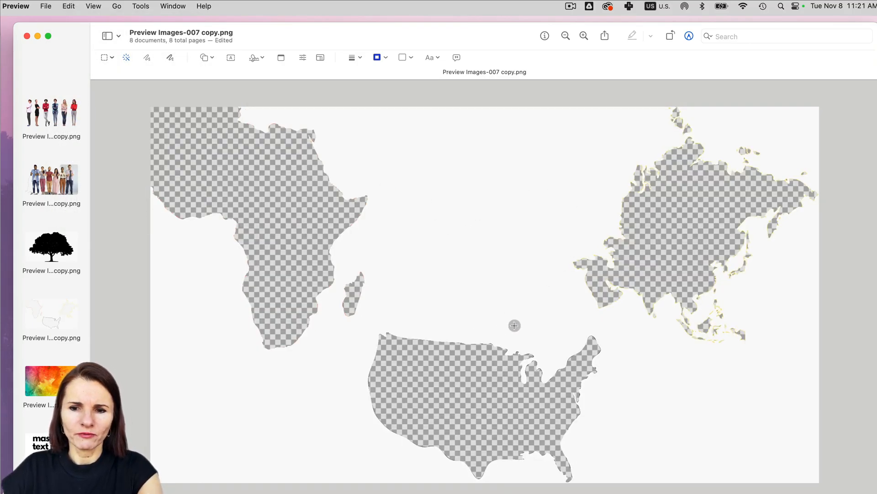
mouse_move(216, 96)
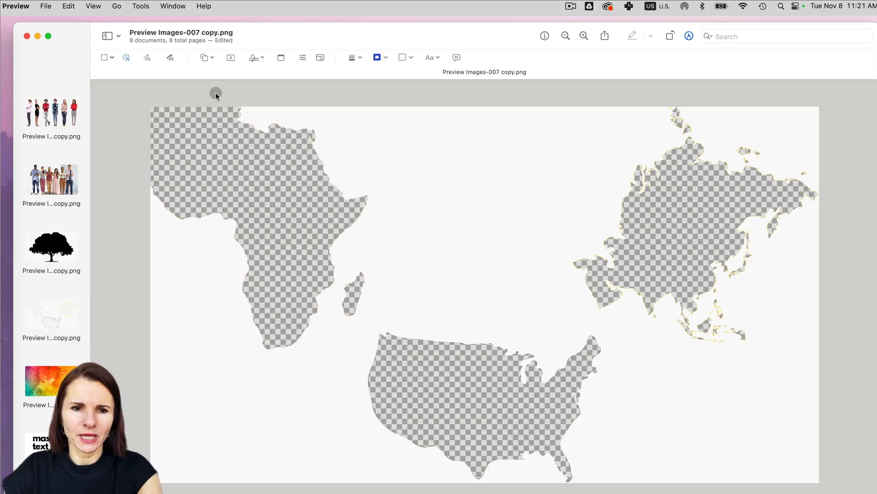
mouse_move(219, 98)
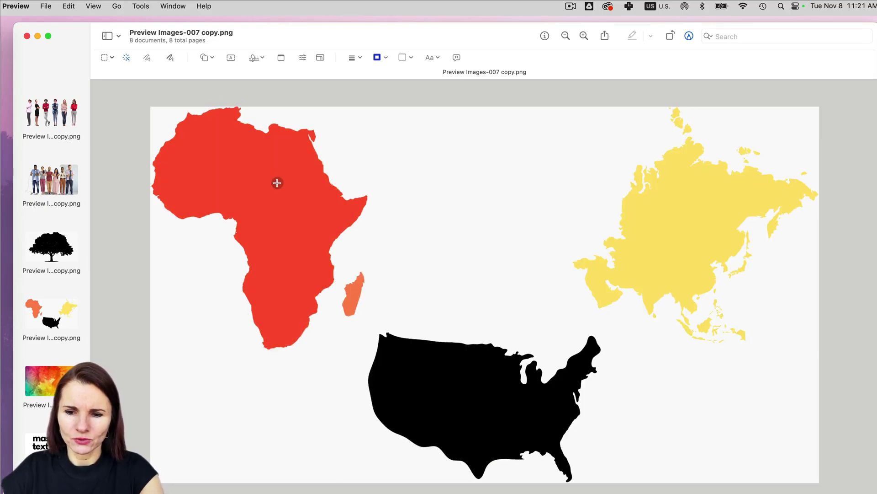
key("Delete")
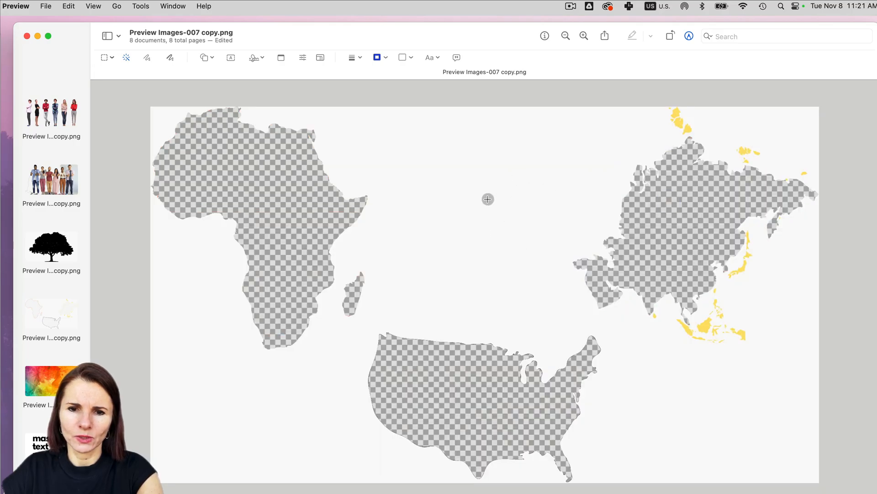
mouse_move(518, 221)
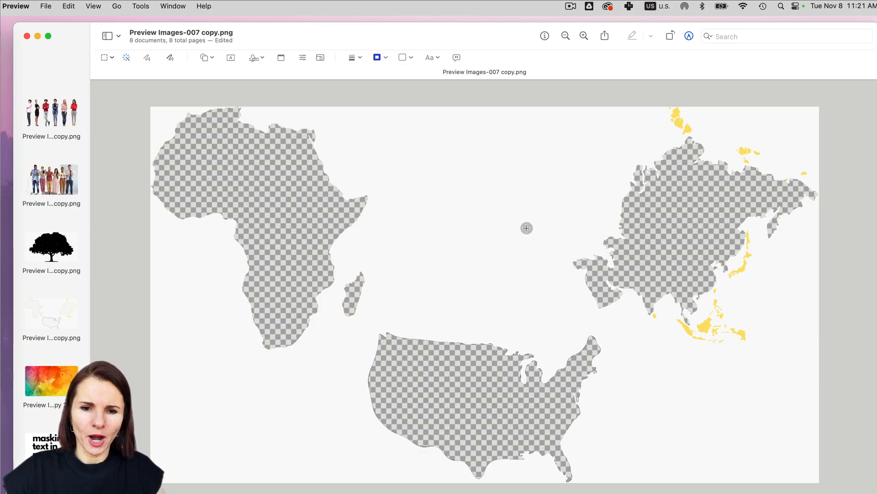
mouse_move(475, 182)
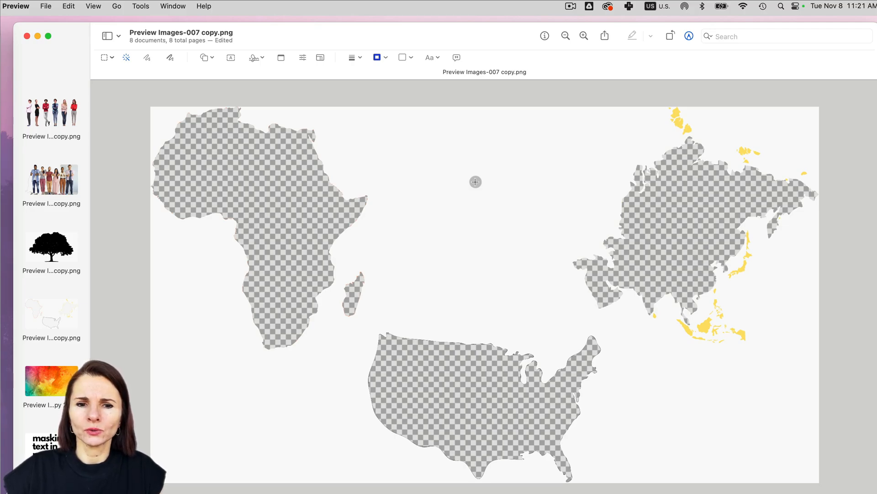
mouse_move(461, 193)
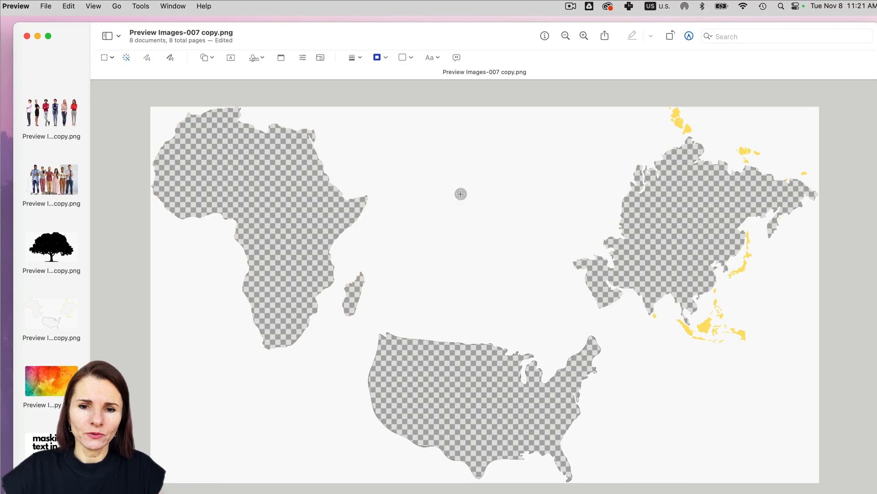
mouse_move(491, 206)
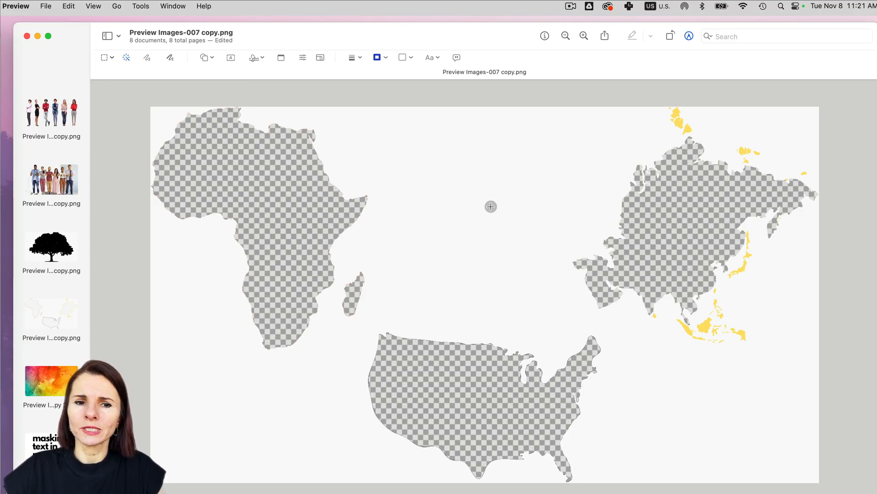
mouse_move(468, 235)
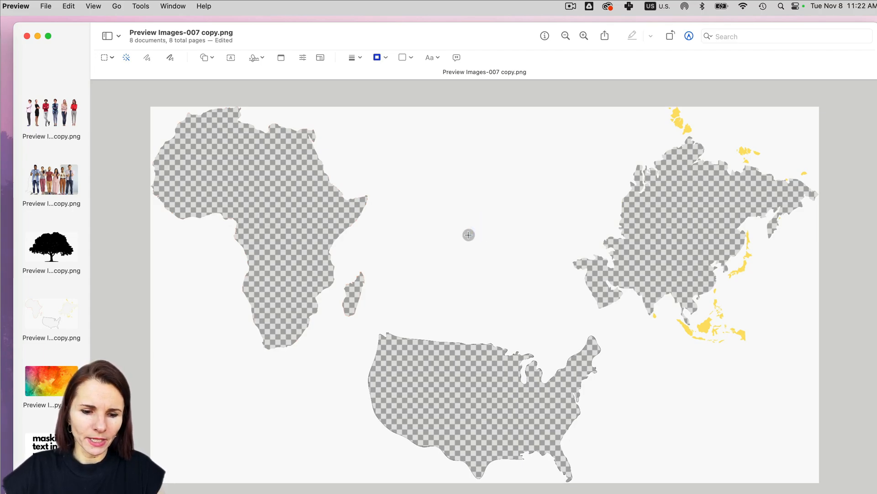
Copy the whole cut-out map and switch to the painted texture image to paste it over
key("cmd+a")
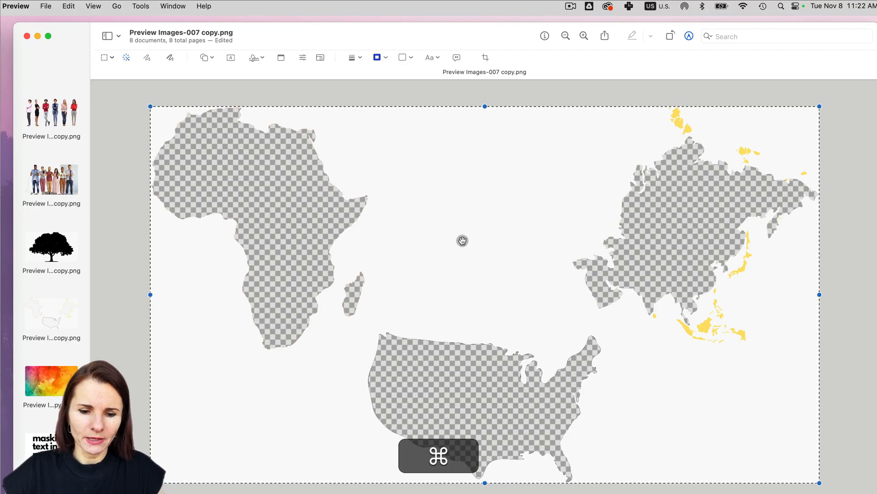
left_click(51, 380)
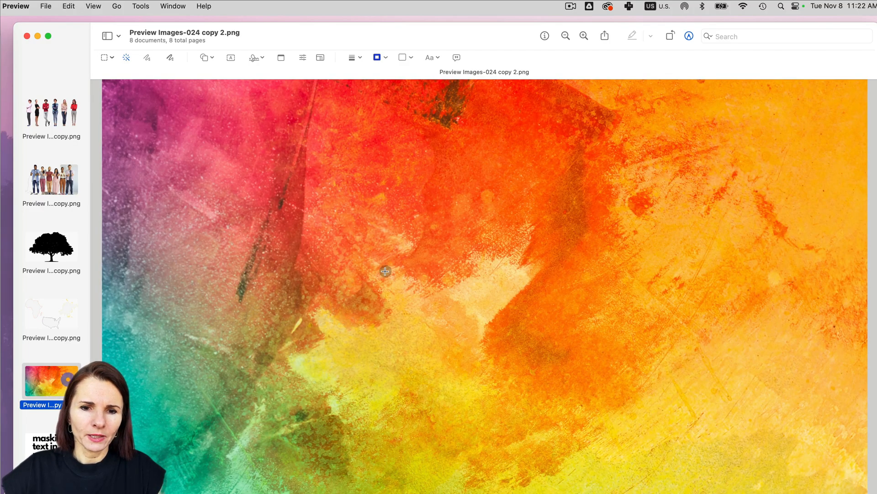
mouse_move(393, 301)
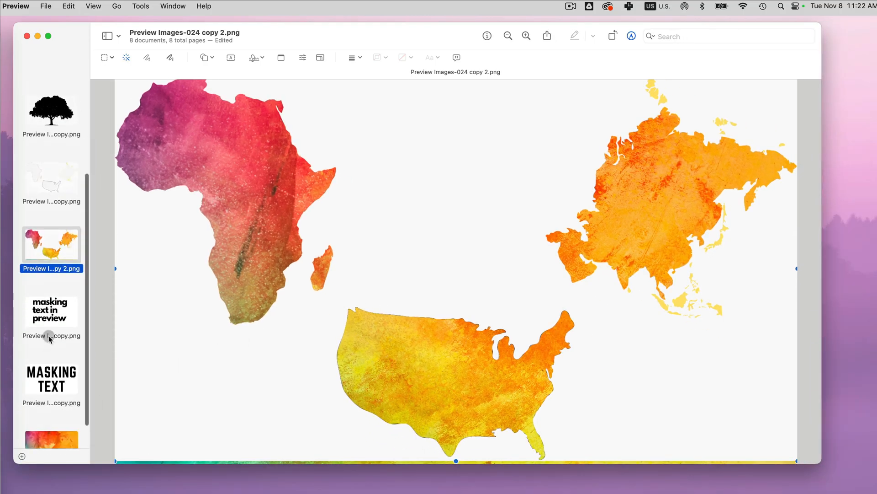
Cut the 'masking text in preview' letters to transparency and copy the whole image
left_click(51, 311)
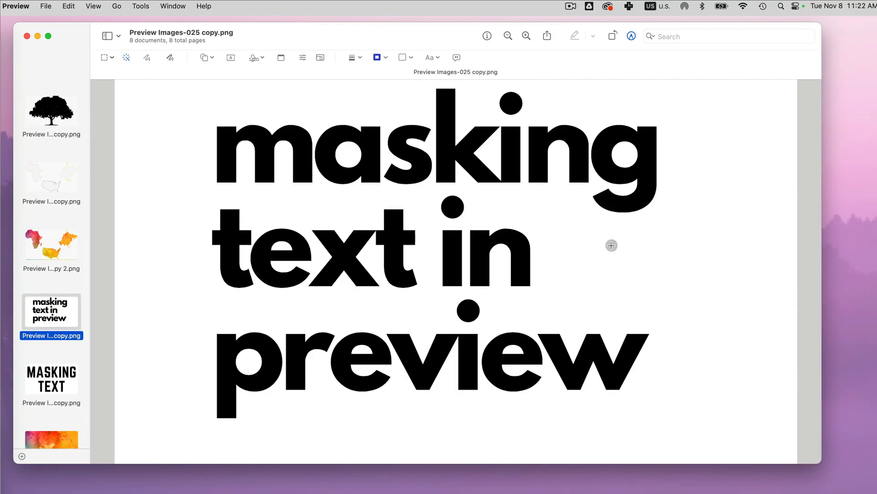
mouse_move(376, 186)
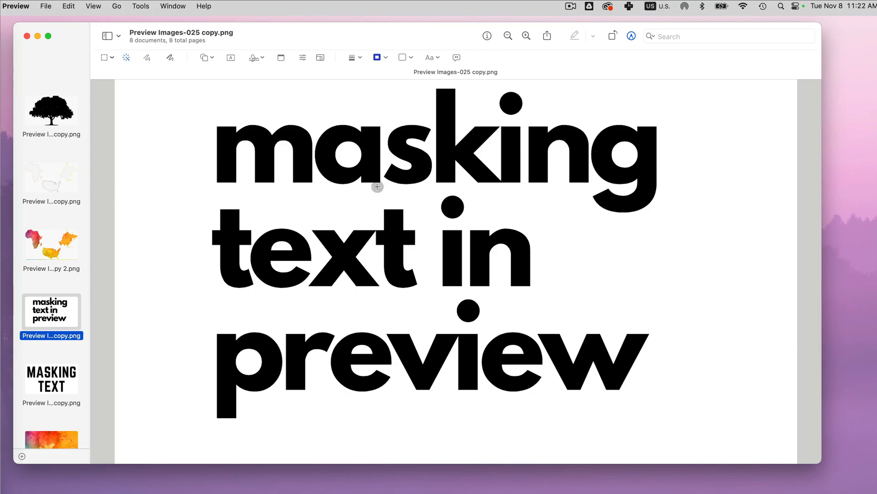
left_click(126, 58)
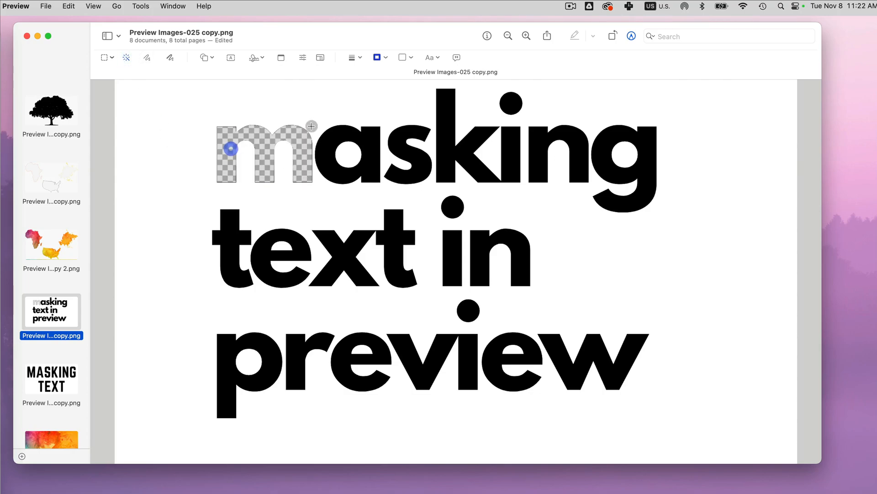
left_click_drag(230, 149, 406, 148)
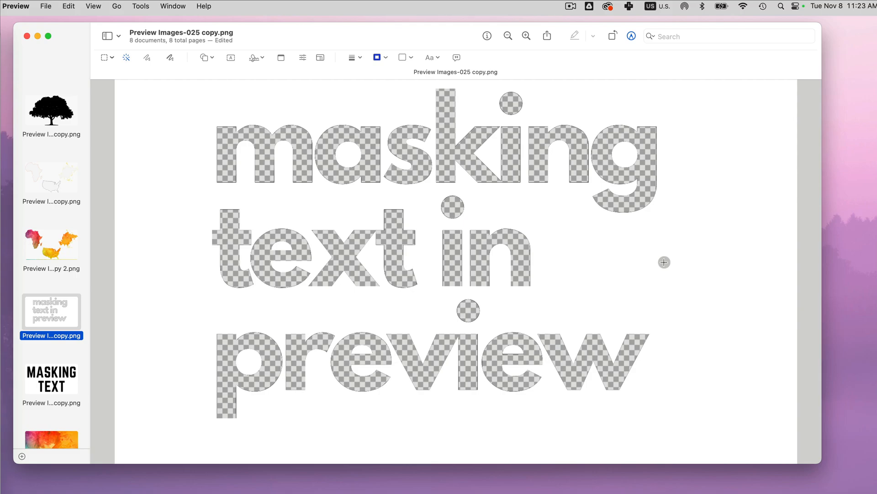
key("cmd")
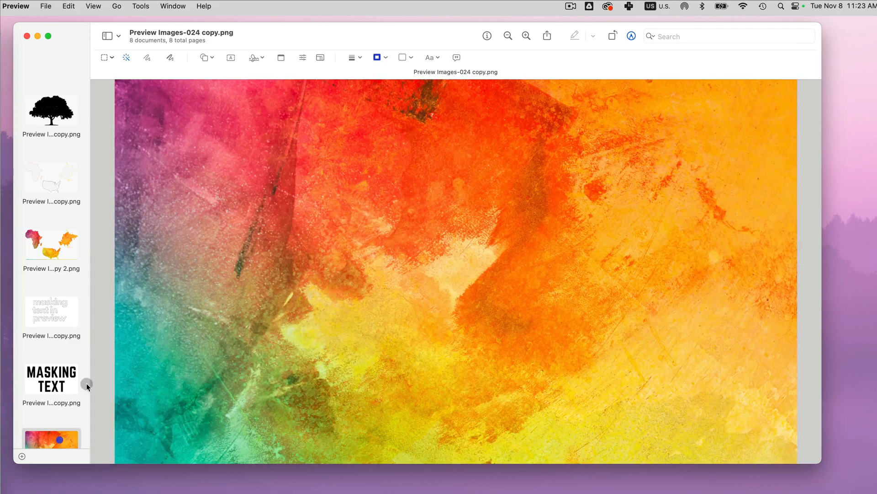
Paste the cut-out words over the texture copy and move on to the MASKING TEXT image
key("cmd+v")
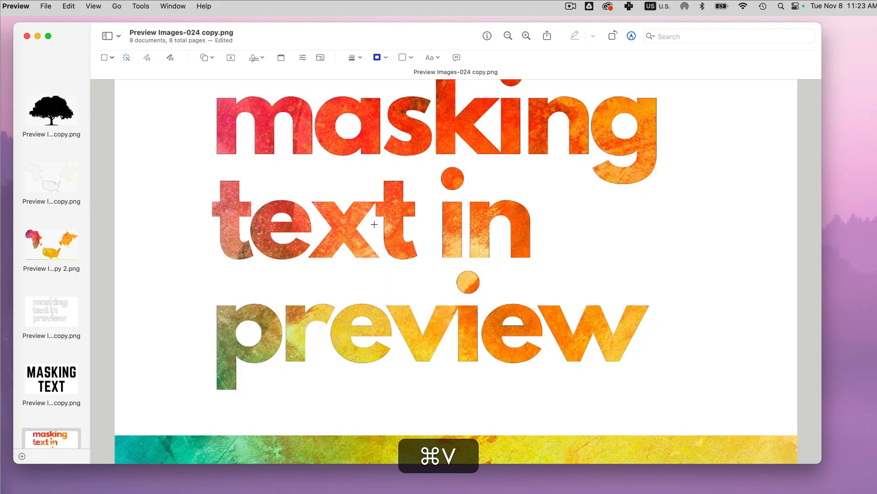
key("cmd+v")
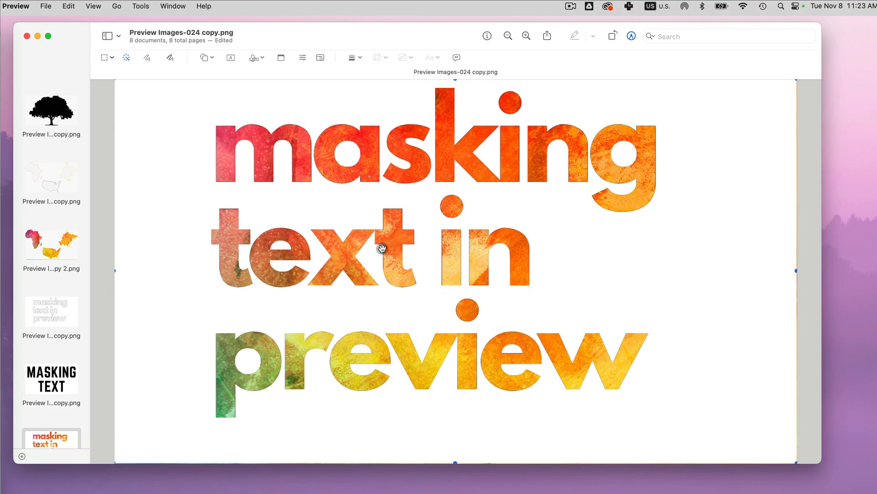
left_click(51, 378)
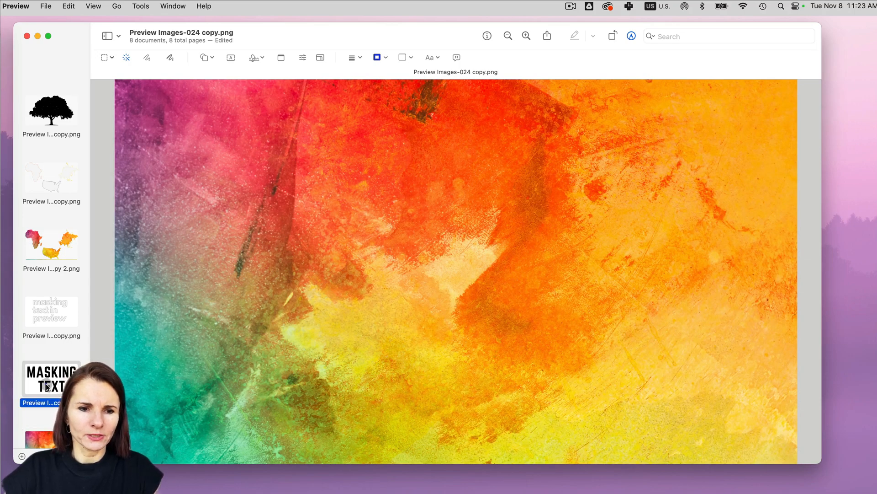
Cut the MASKING TEXT letters to transparency, copy them and paste over the painted texture
left_click(51, 377)
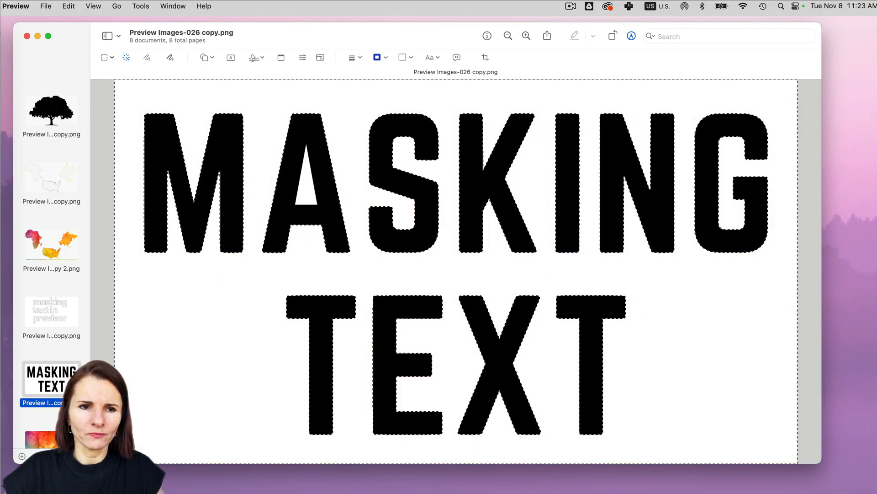
left_click(68, 5)
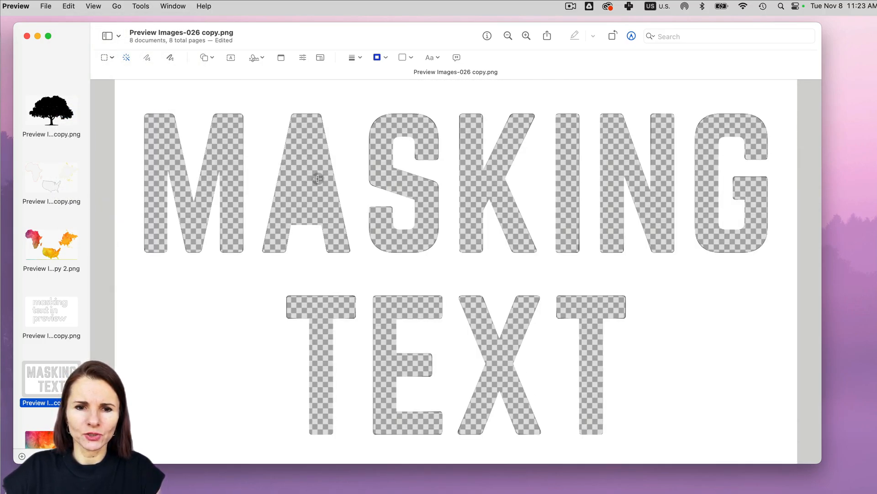
key("cmd+a")
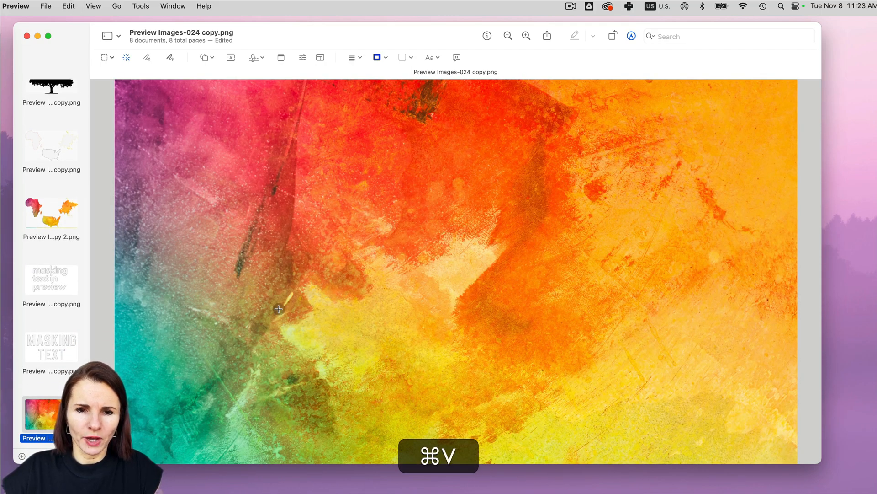
key("cmd+v")
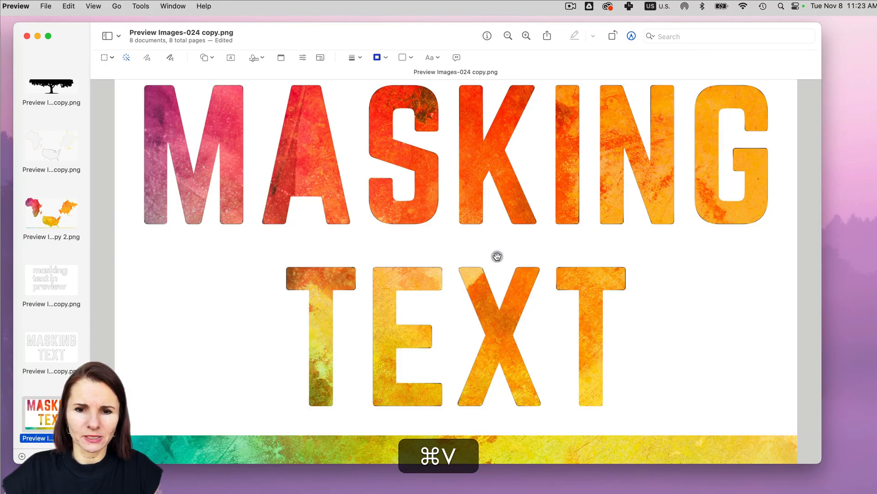